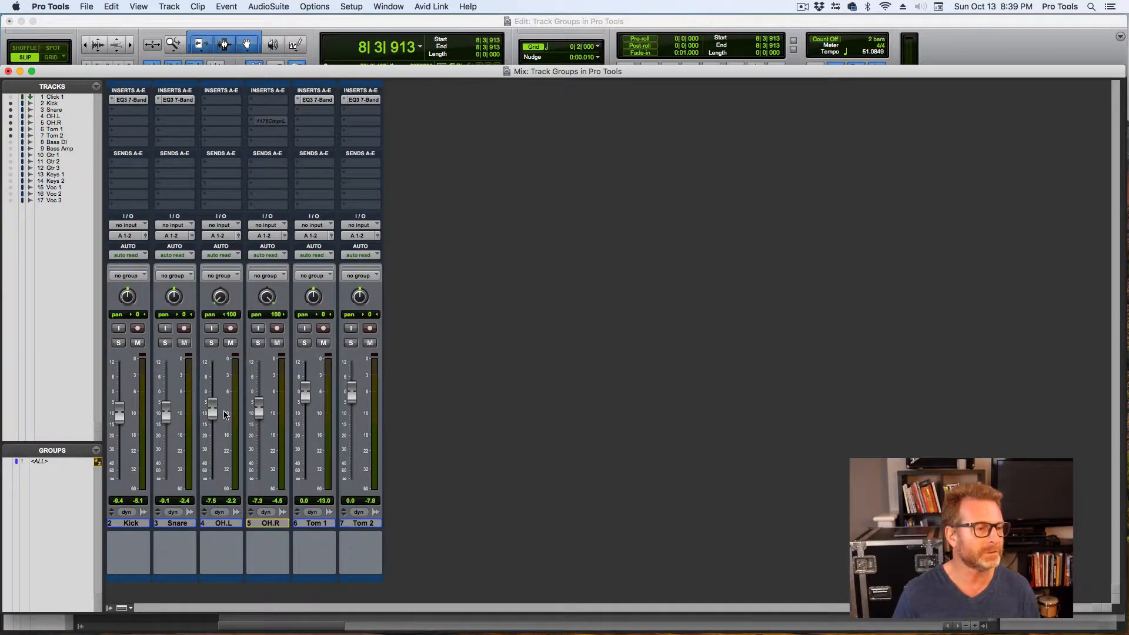
Select the drum tracks Kick through Tom 2 and start a new group via Track > Group
key("space")
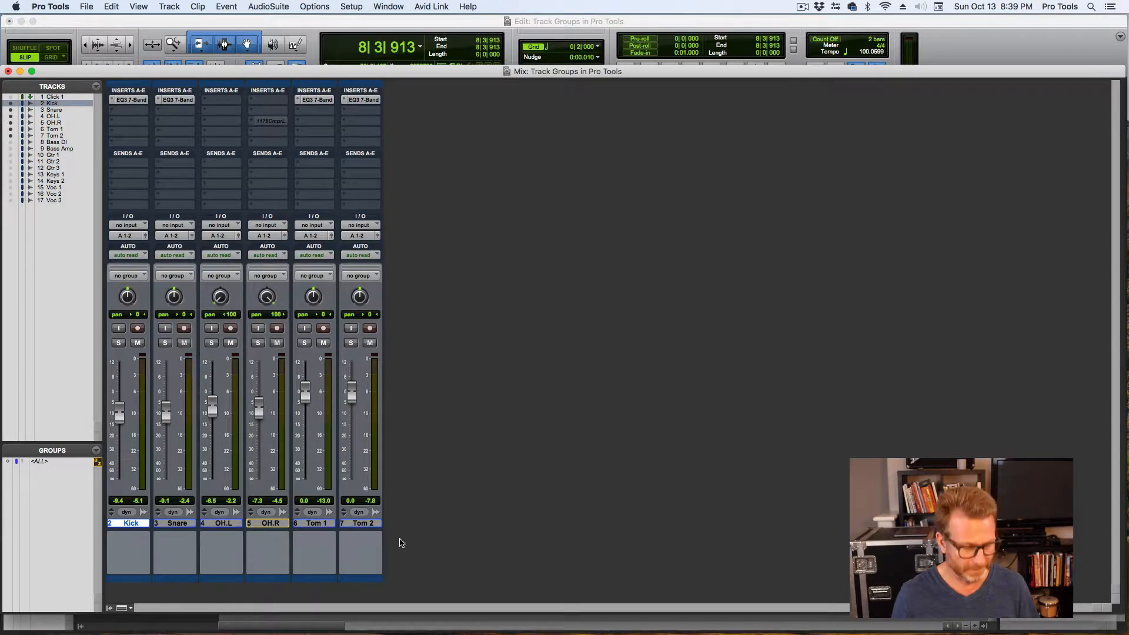
left_click(360, 522)
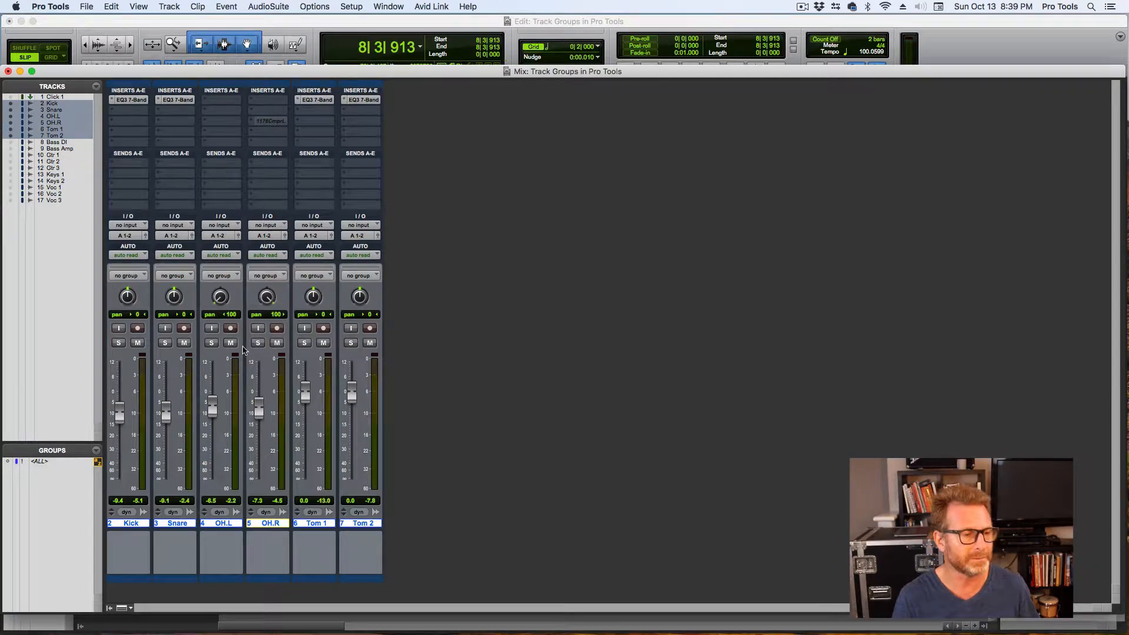
left_click(168, 7)
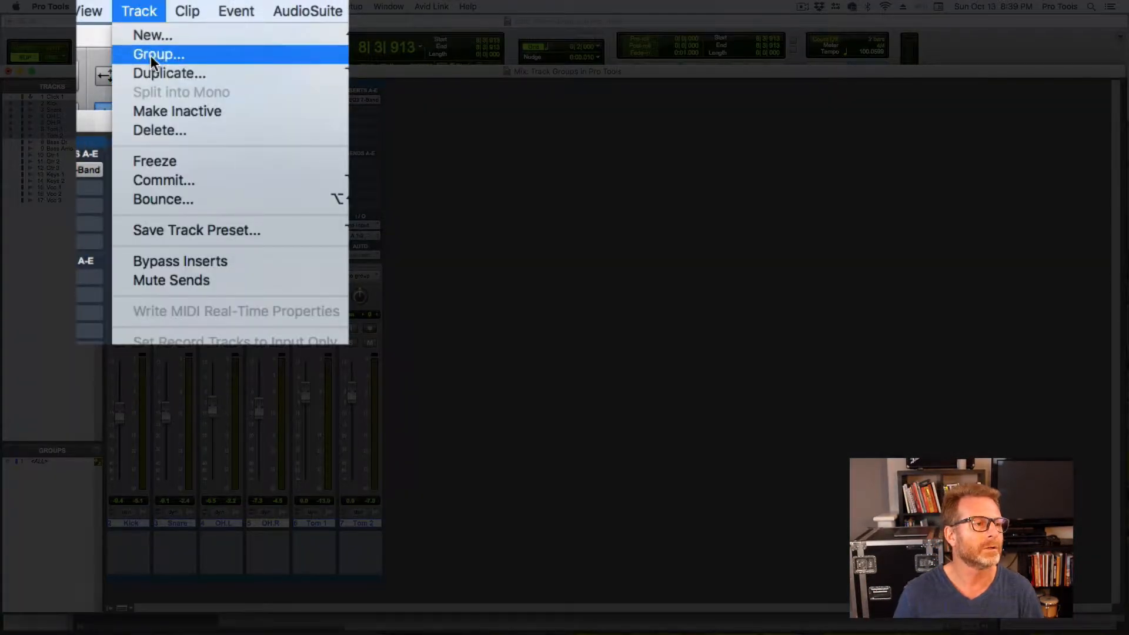
left_click(158, 55)
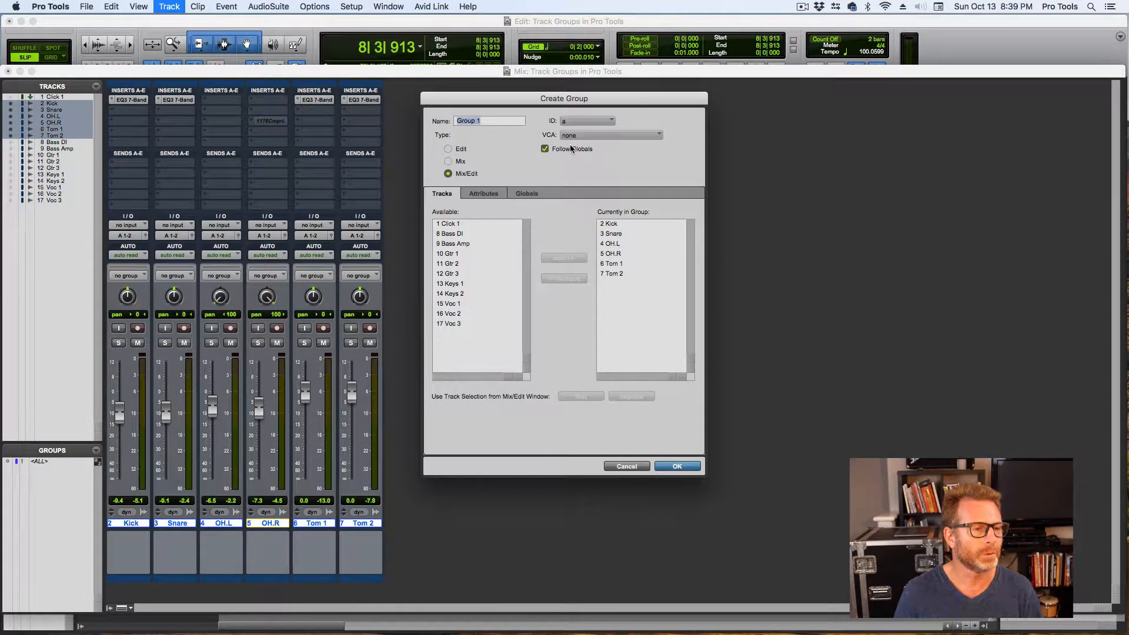
Name the Mix/Edit group Drums, adding then removing Keys 1 so only the six drum tracks remain
type("Drums")
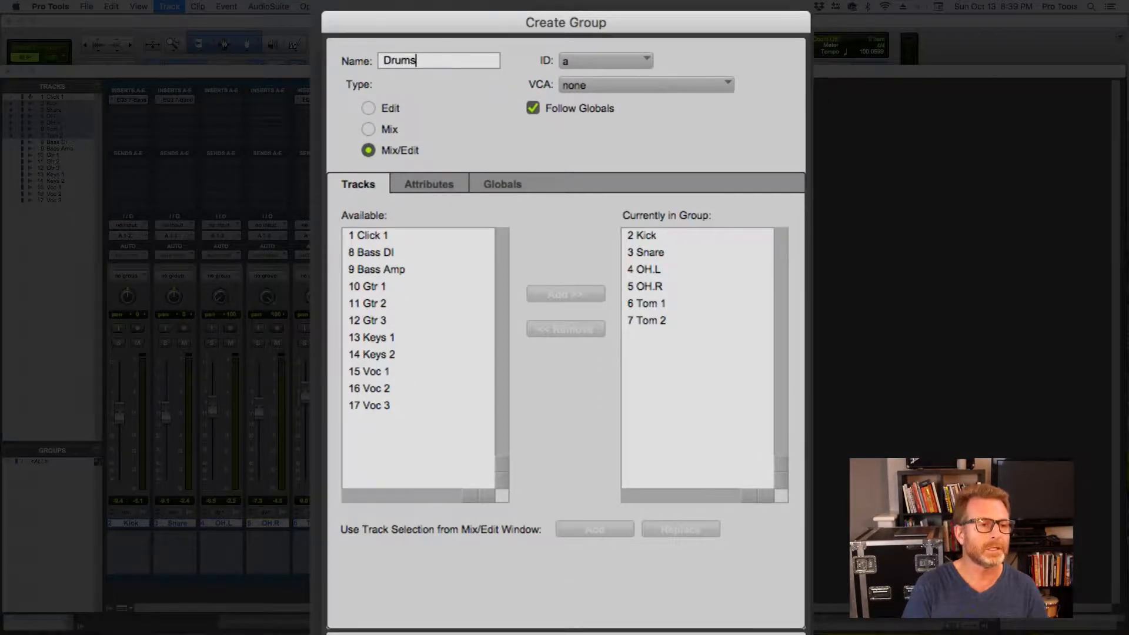
mouse_move(517, 231)
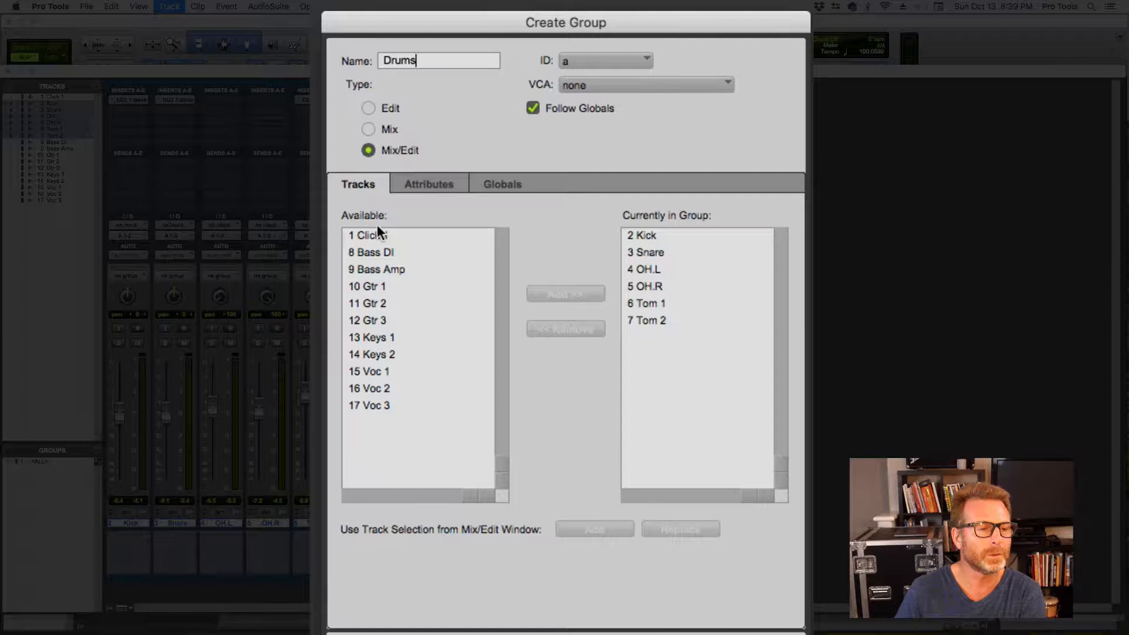
mouse_move(647, 306)
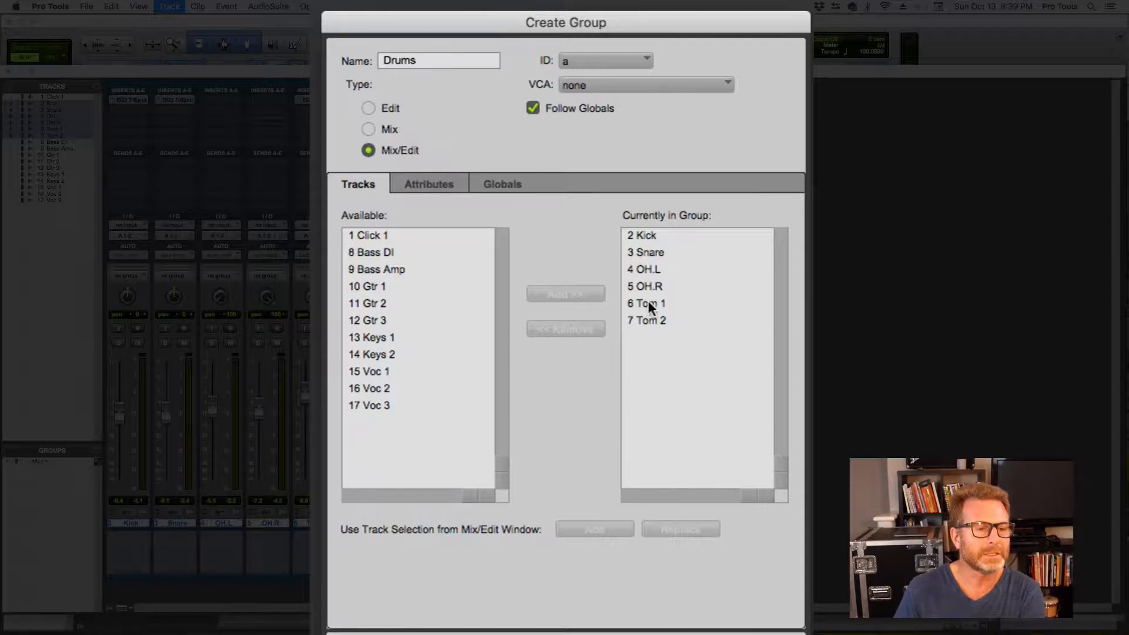
mouse_move(655, 227)
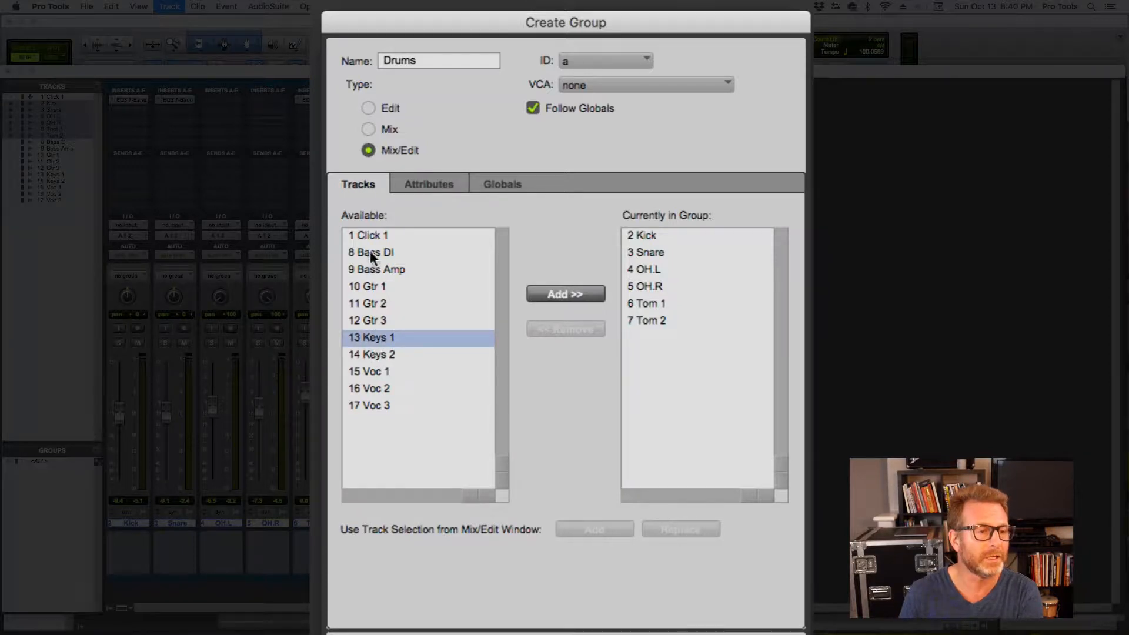
mouse_move(409, 379)
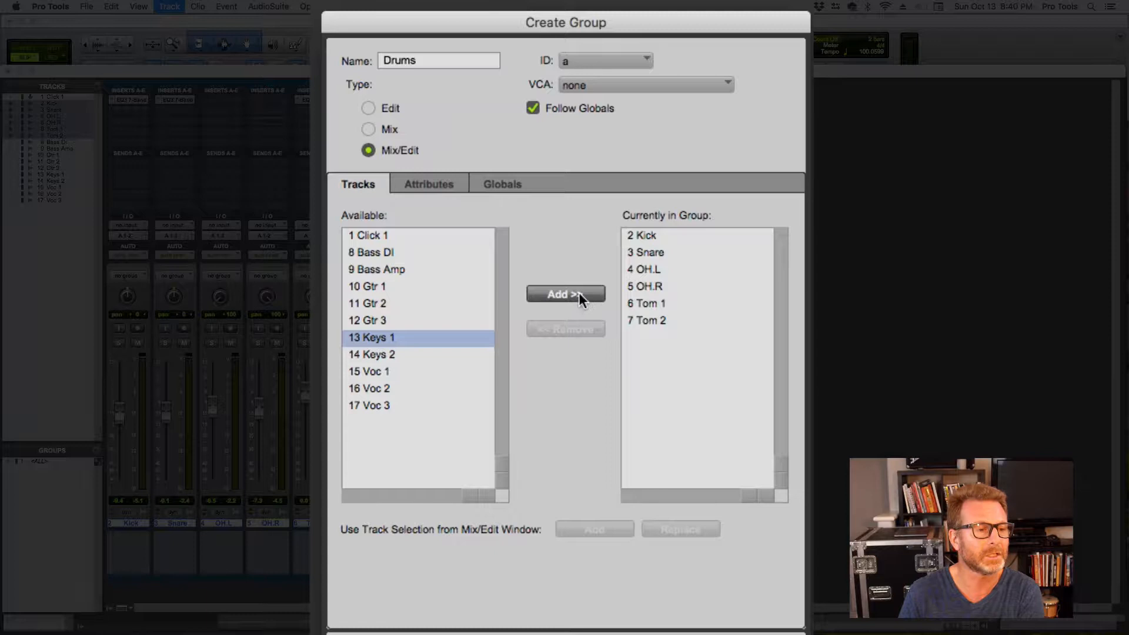
left_click(565, 294)
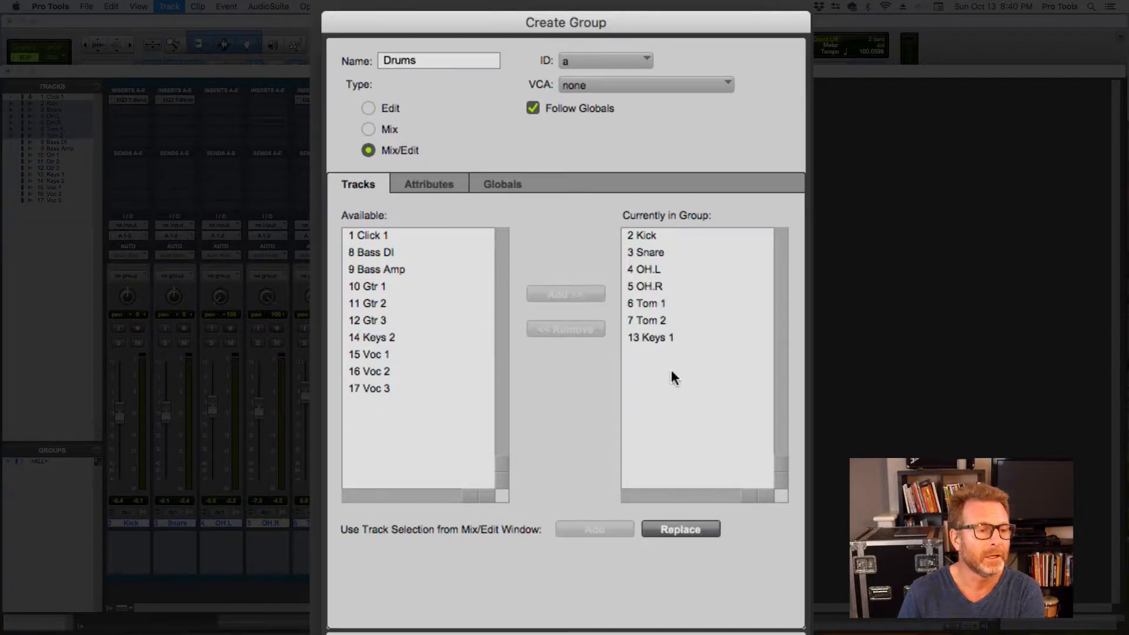
left_click(649, 337)
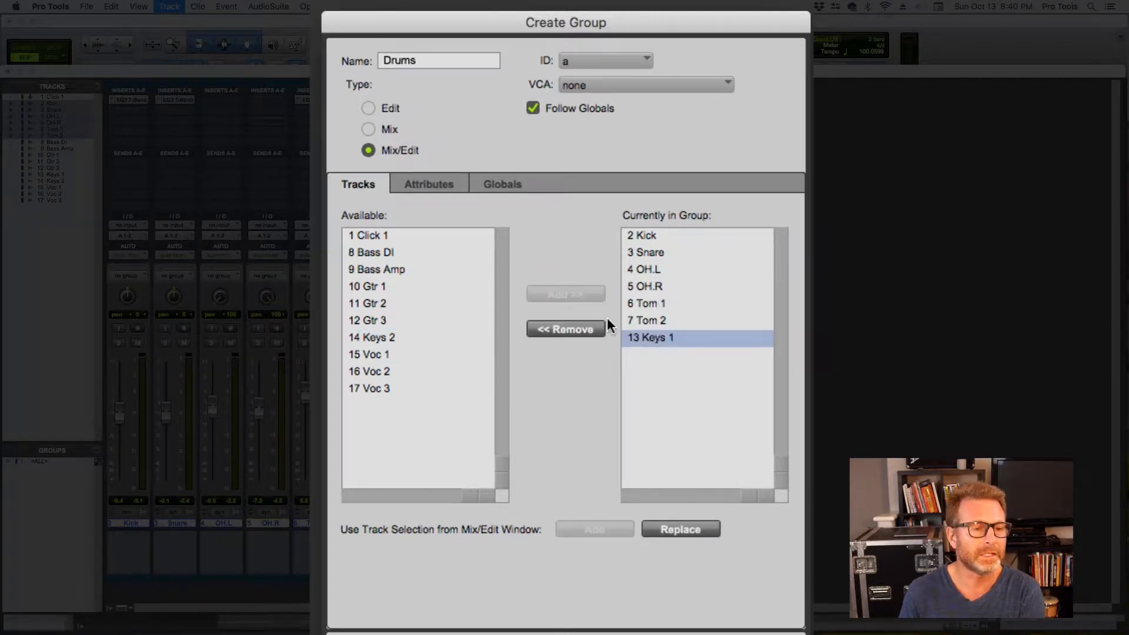
left_click(566, 329)
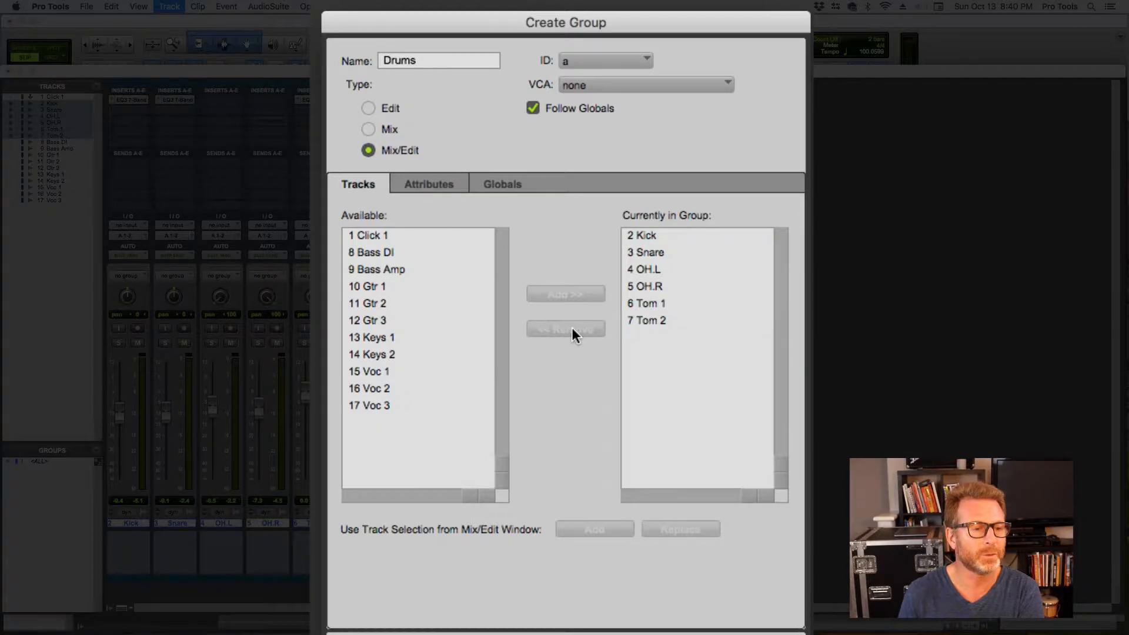
mouse_move(716, 517)
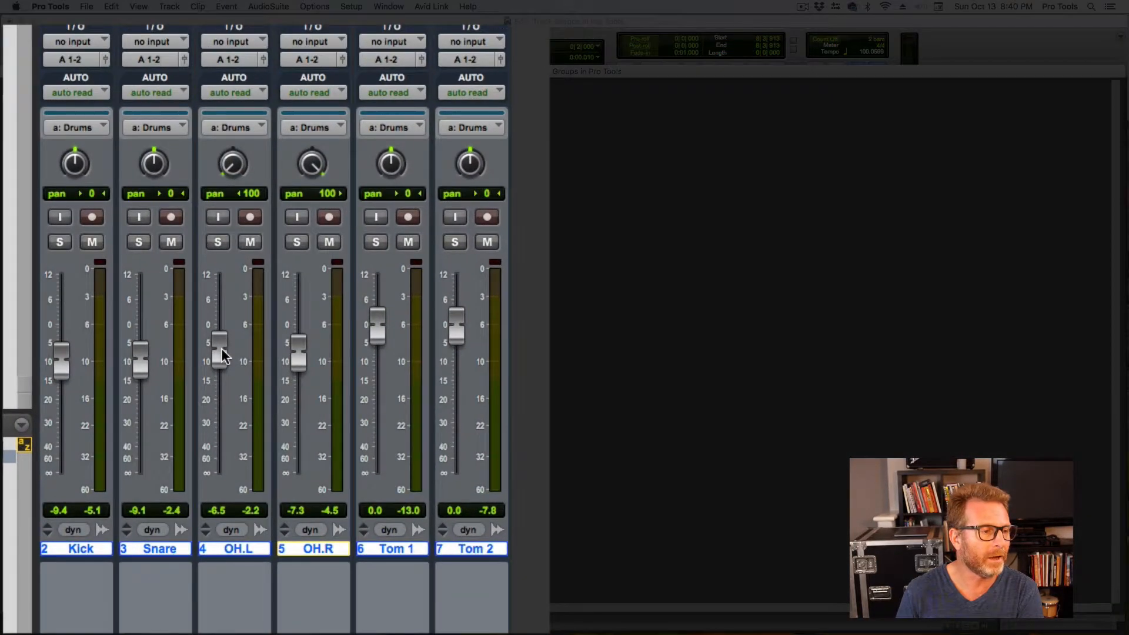
mouse_move(224, 357)
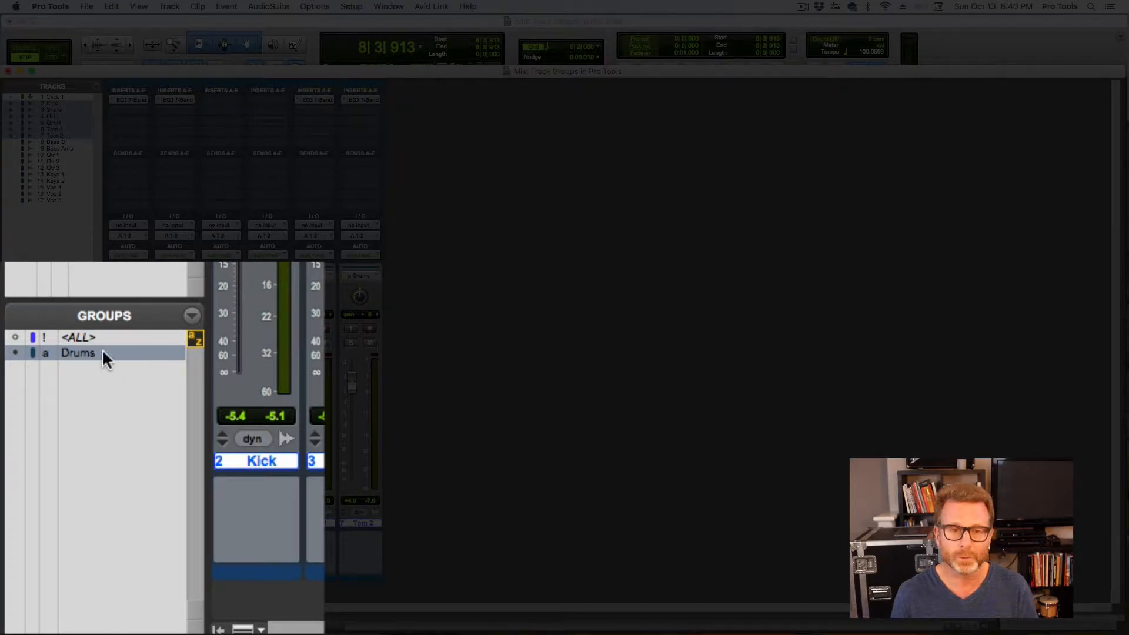
mouse_move(108, 356)
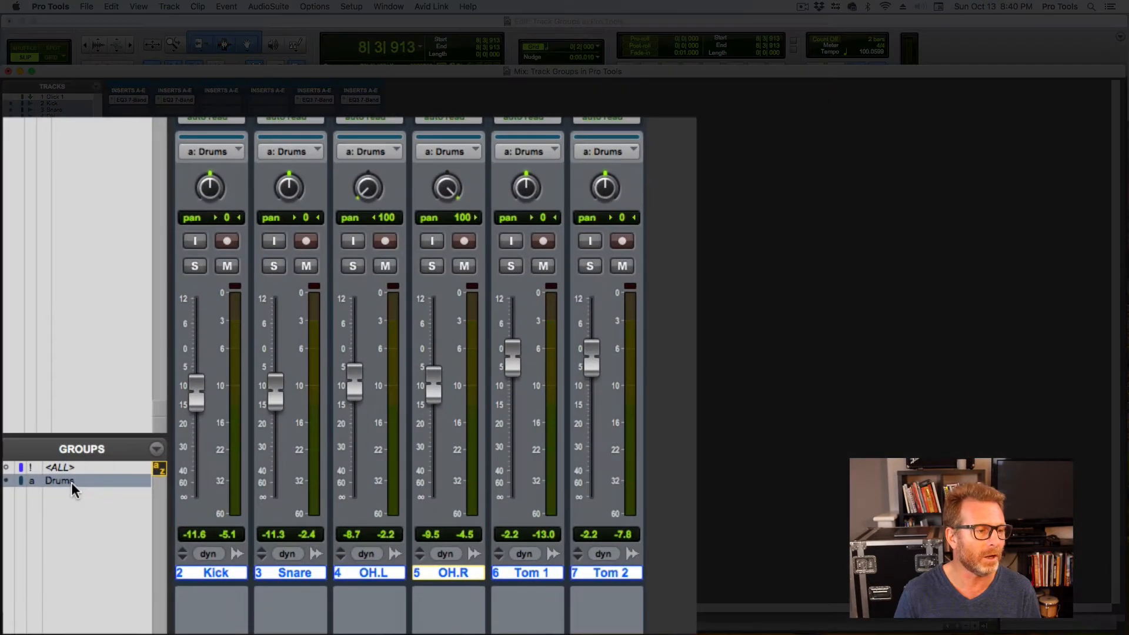
Disable the Drums group to move a fader alone, then re-enable it so faders move together
left_click(59, 479)
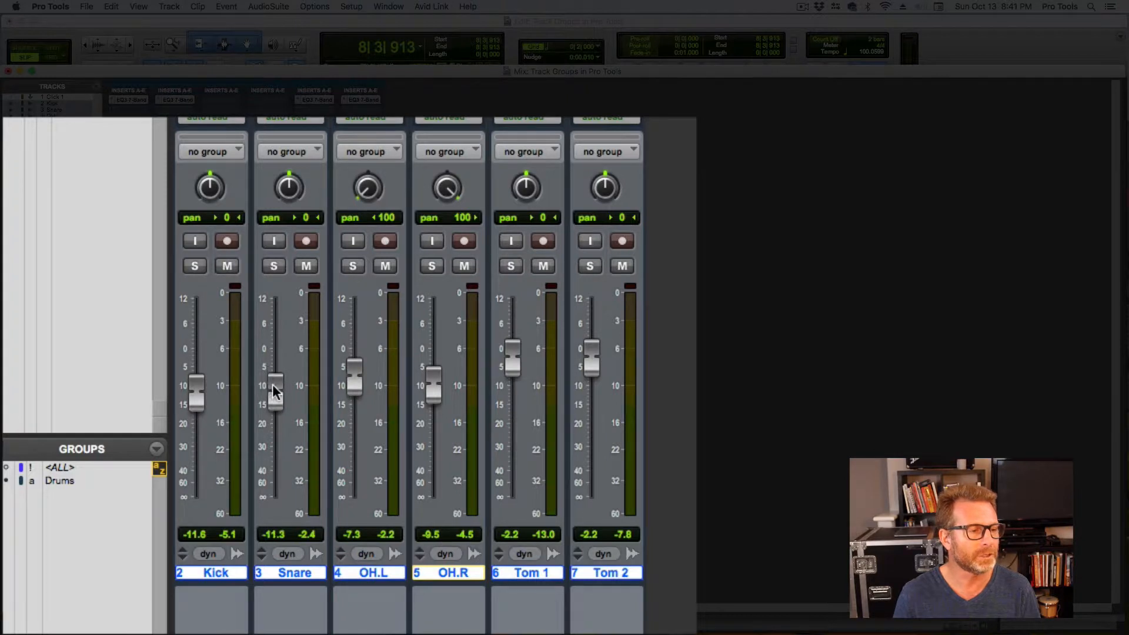
left_click(59, 480)
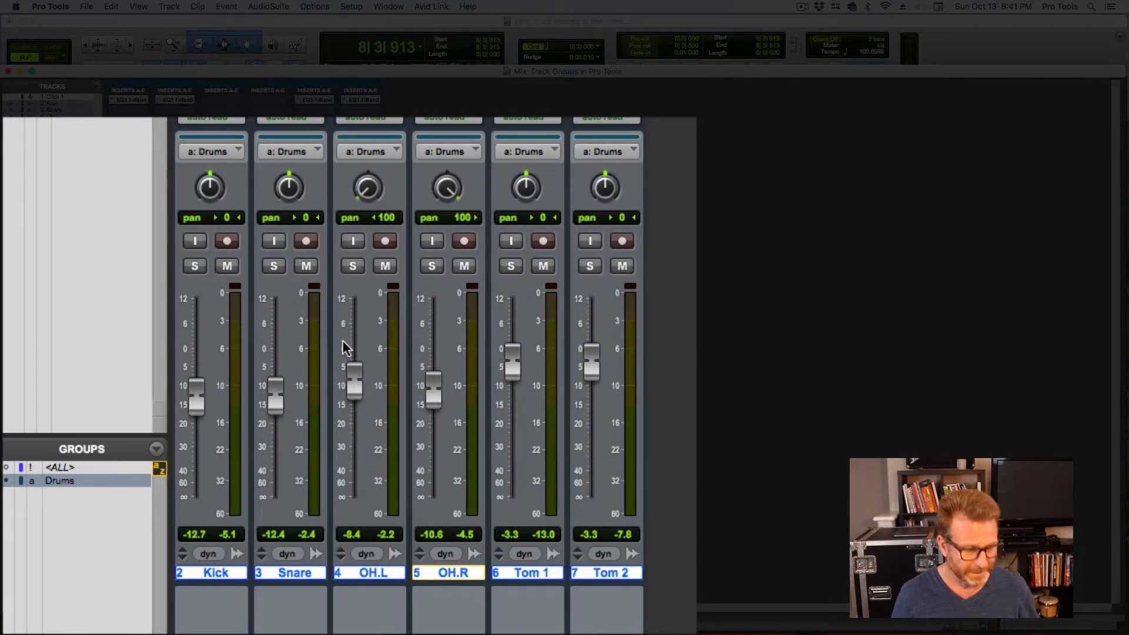
mouse_move(363, 353)
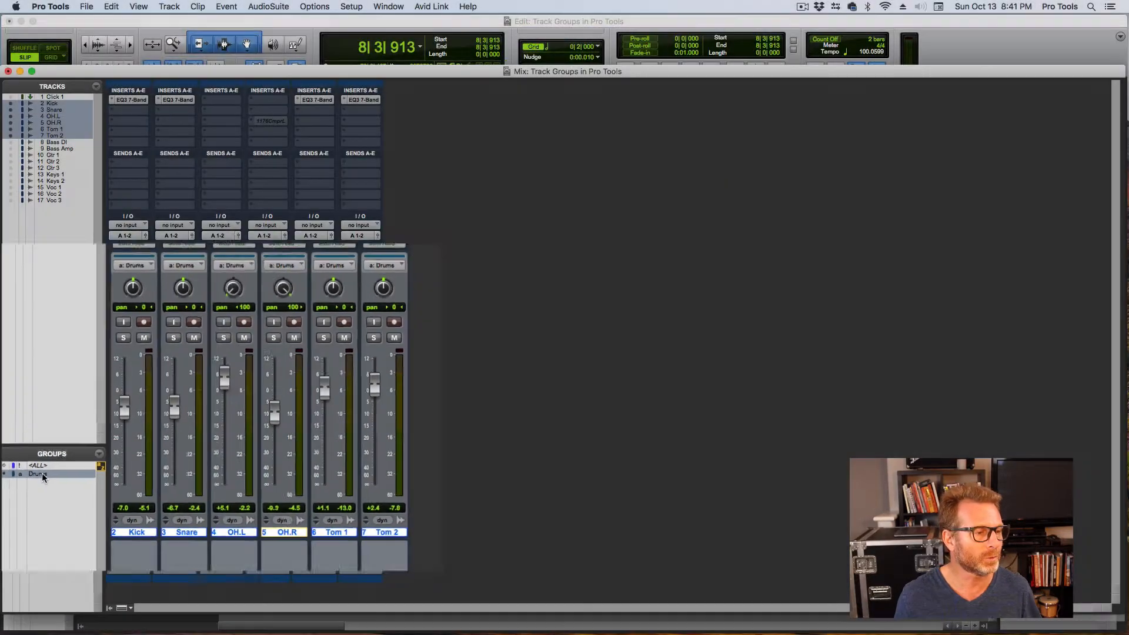
Modify the Drums group and confirm its type stays Mix/Edit for Kick through Tom 2
right_click(36, 474)
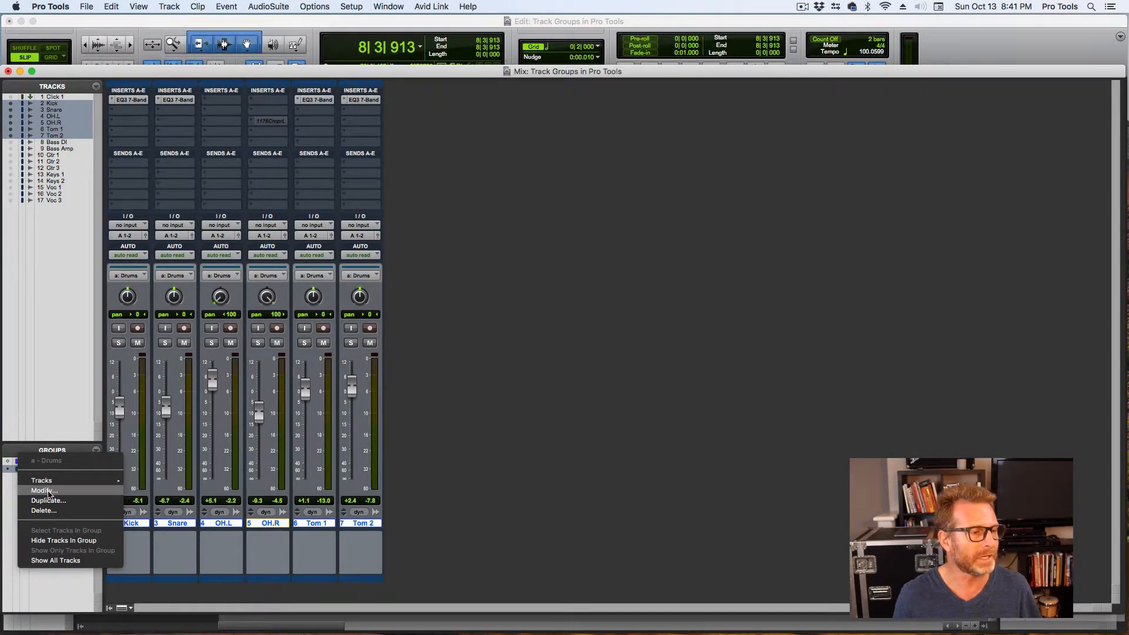
left_click(44, 490)
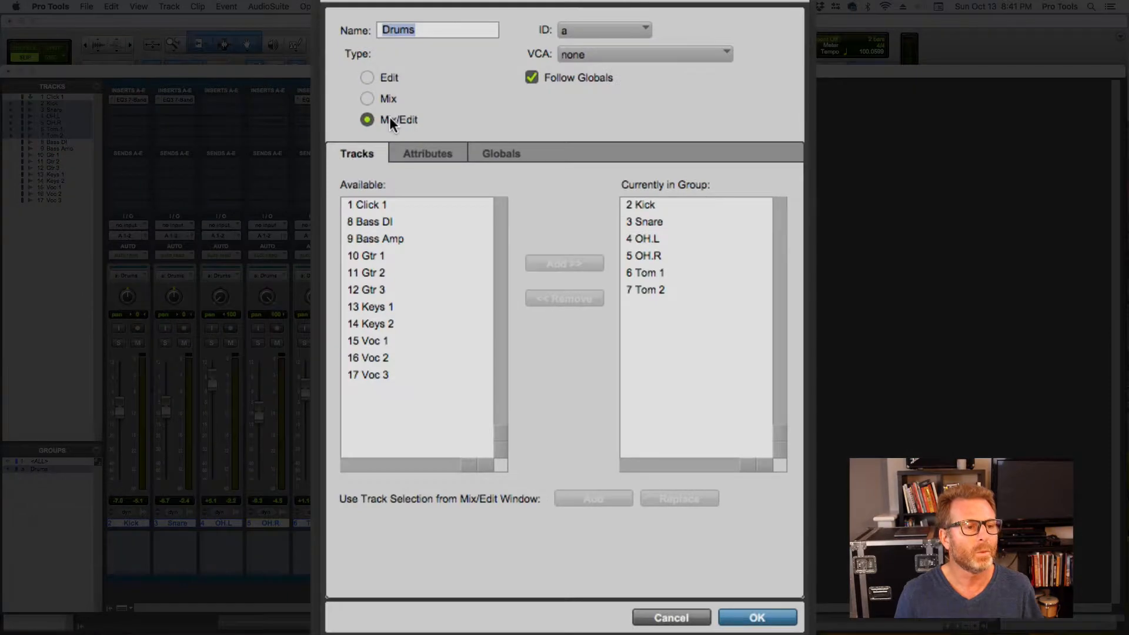
left_click(756, 618)
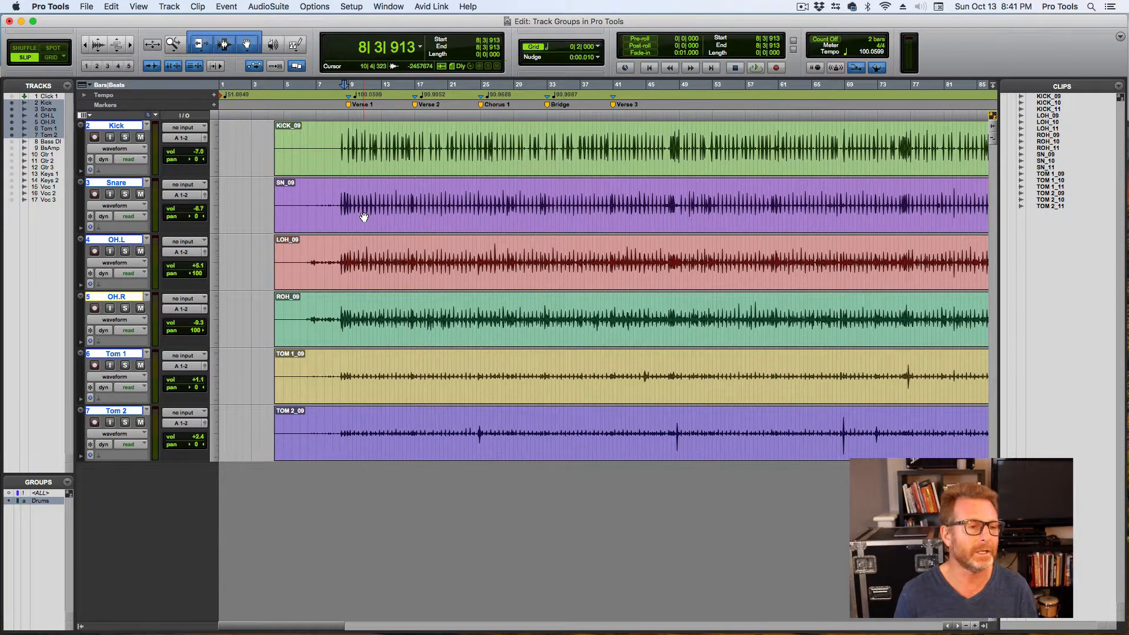
mouse_move(333, 210)
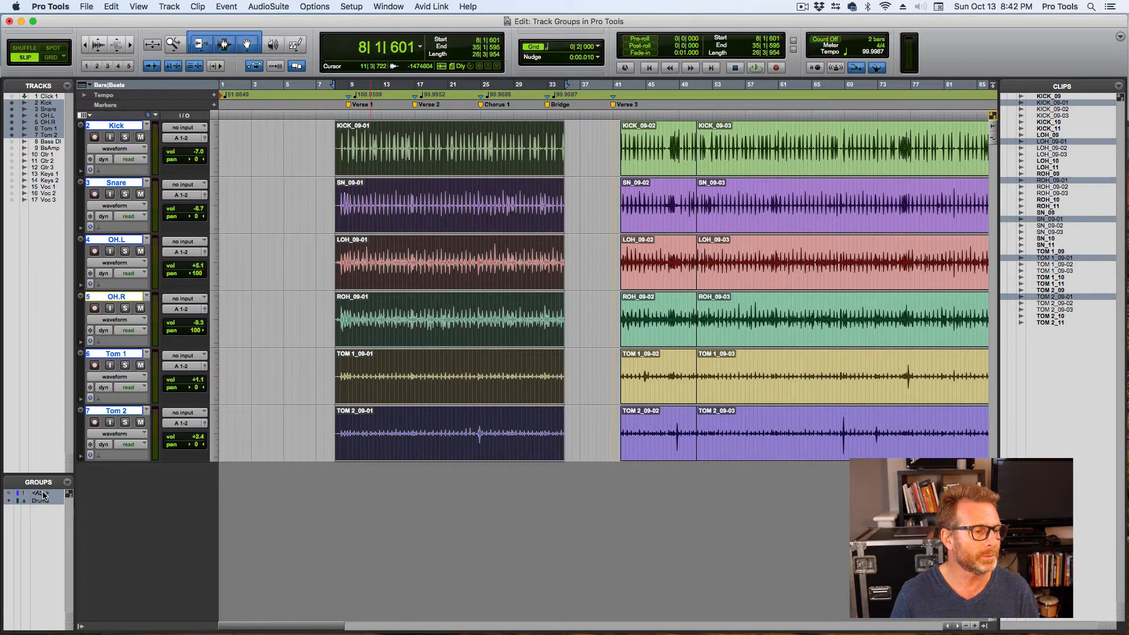
Edit one drum track with Drums enabled so all six tracks are cut identically
left_click(40, 493)
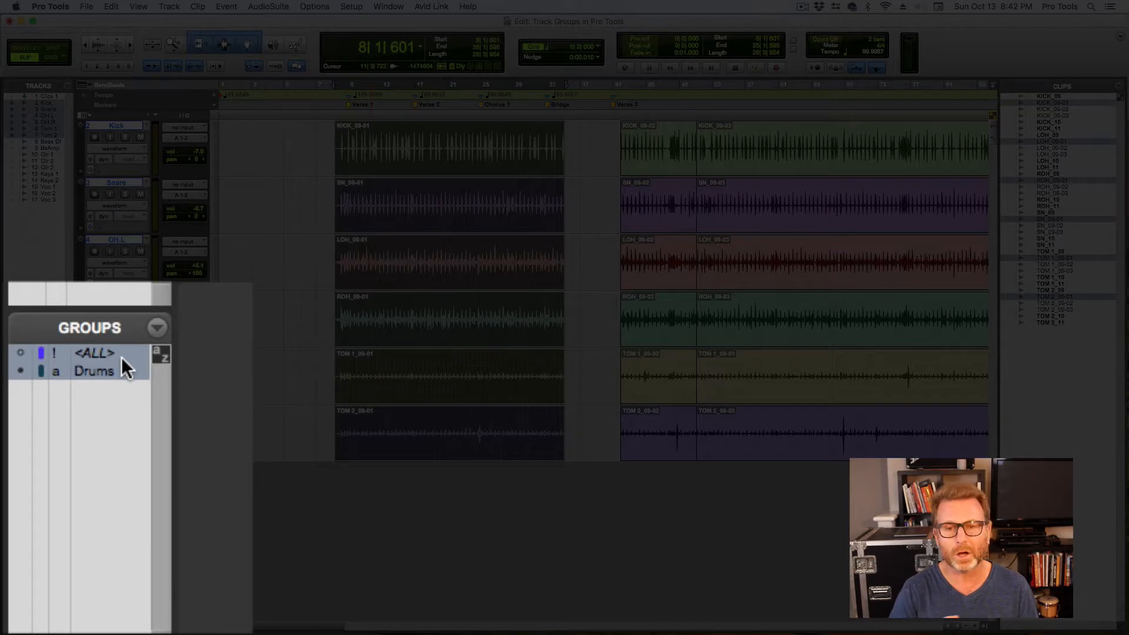